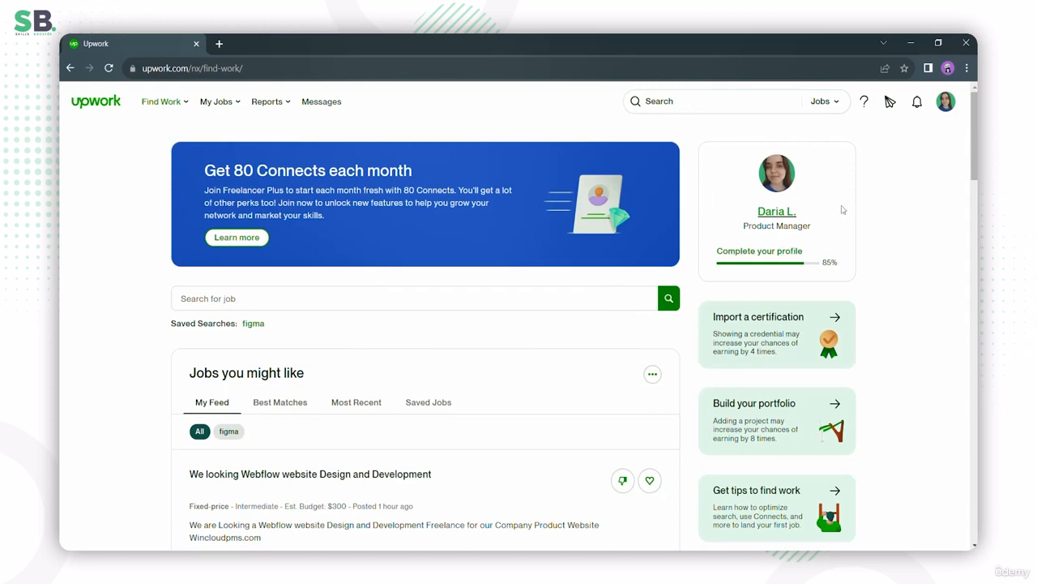
{"action": "mouse_move", "coordinate": [836, 140]}
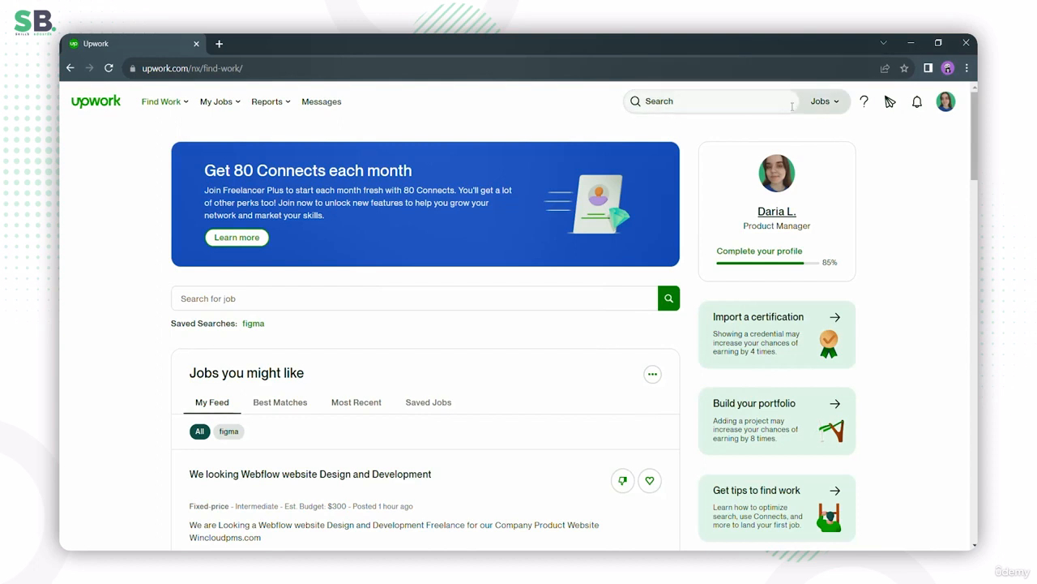
Step: Open the full Upwork job search results page from the top-bar Search box
{"action": "left_click", "coordinate": [821, 101]}
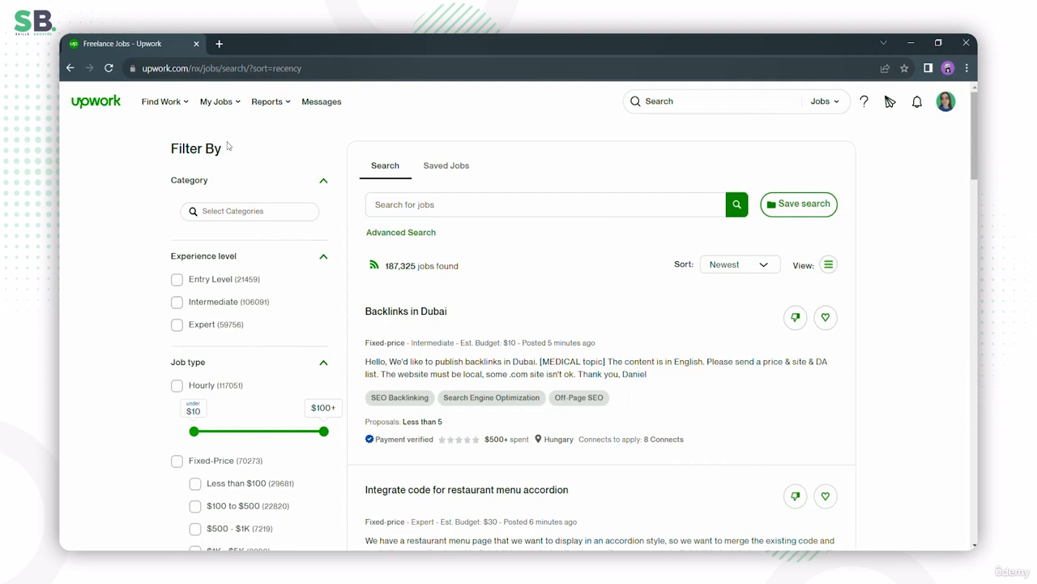
{"action": "mouse_move", "coordinate": [237, 170]}
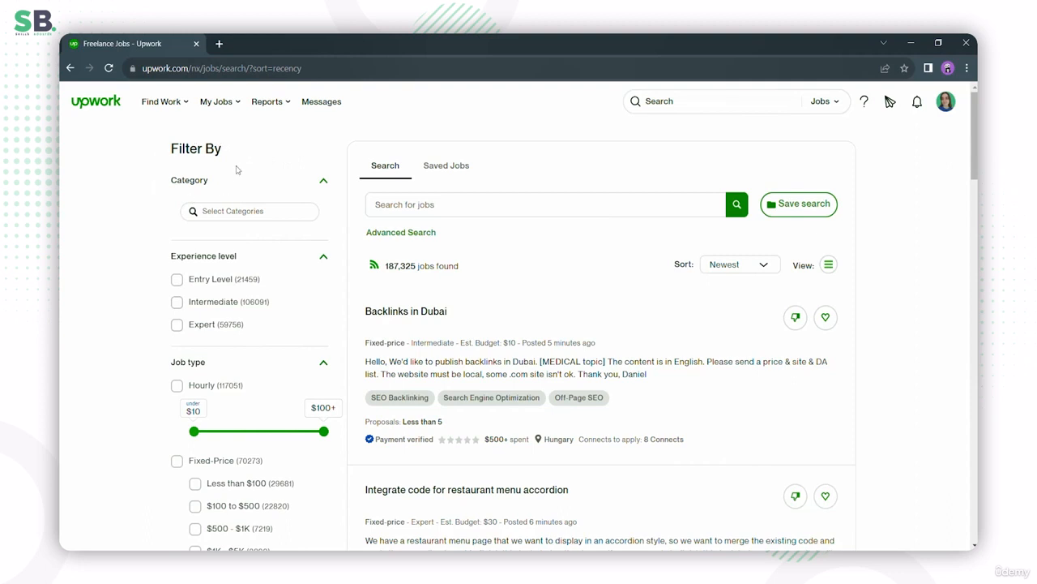
Step: Filter the job results to the 'All - Design & Creative' category
{"action": "left_click", "coordinate": [249, 211]}
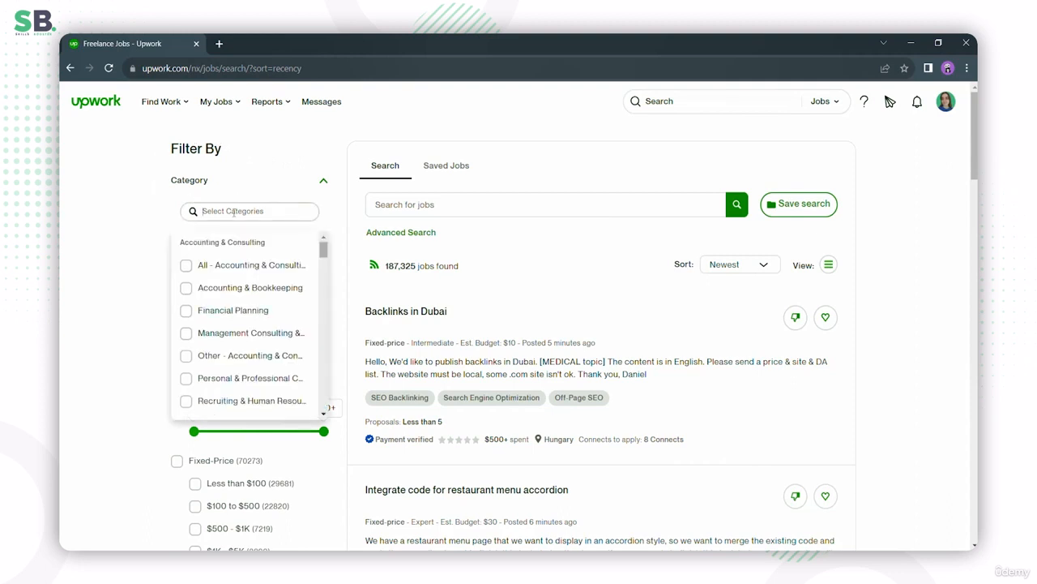
{"action": "scroll", "scroll_direction": "down", "scroll_amount": 3}
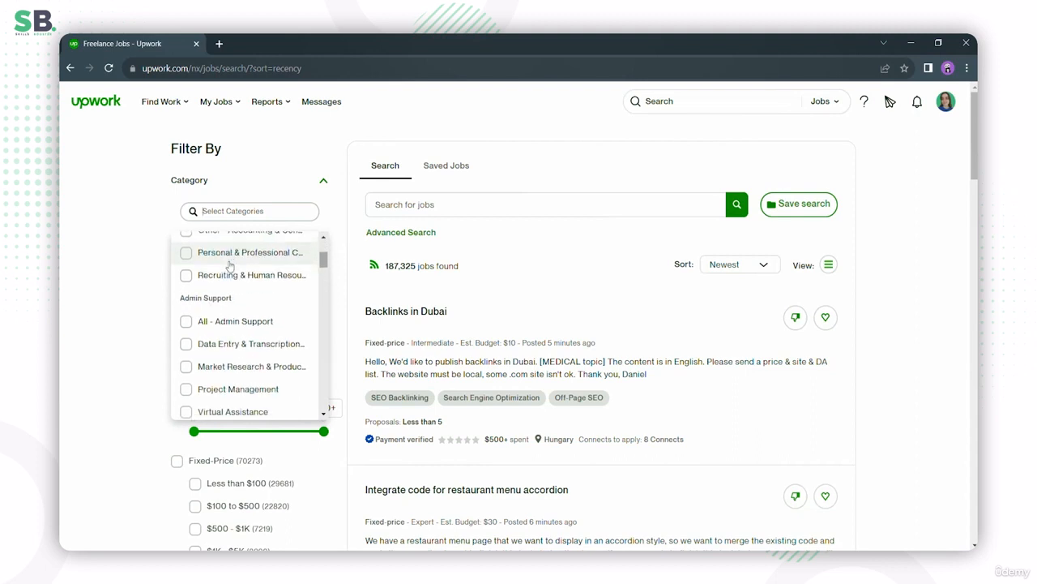
{"action": "scroll", "scroll_direction": "down", "scroll_amount": 3}
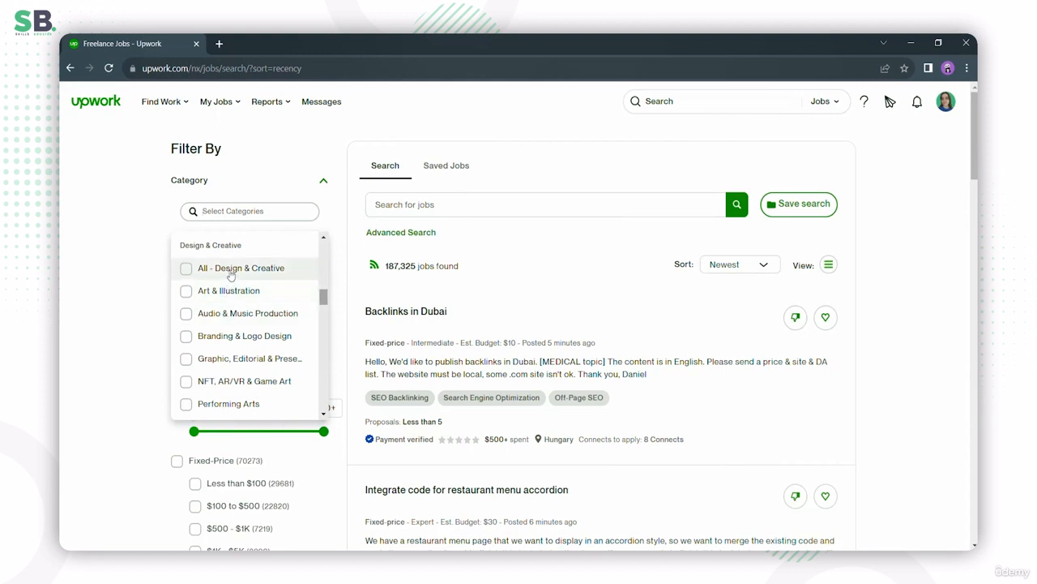
{"action": "left_click", "coordinate": [186, 267]}
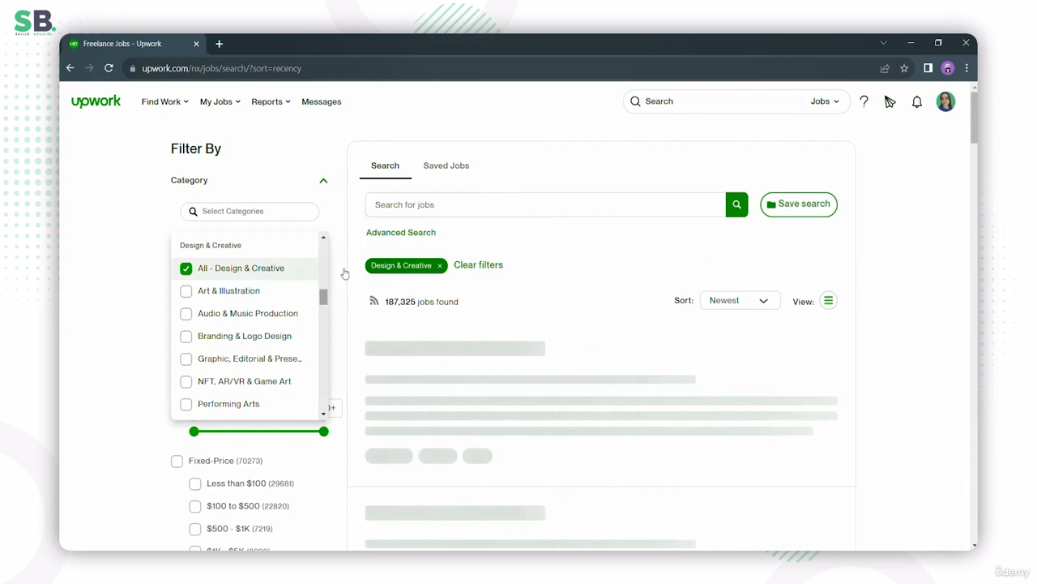
{"action": "left_click", "coordinate": [240, 267]}
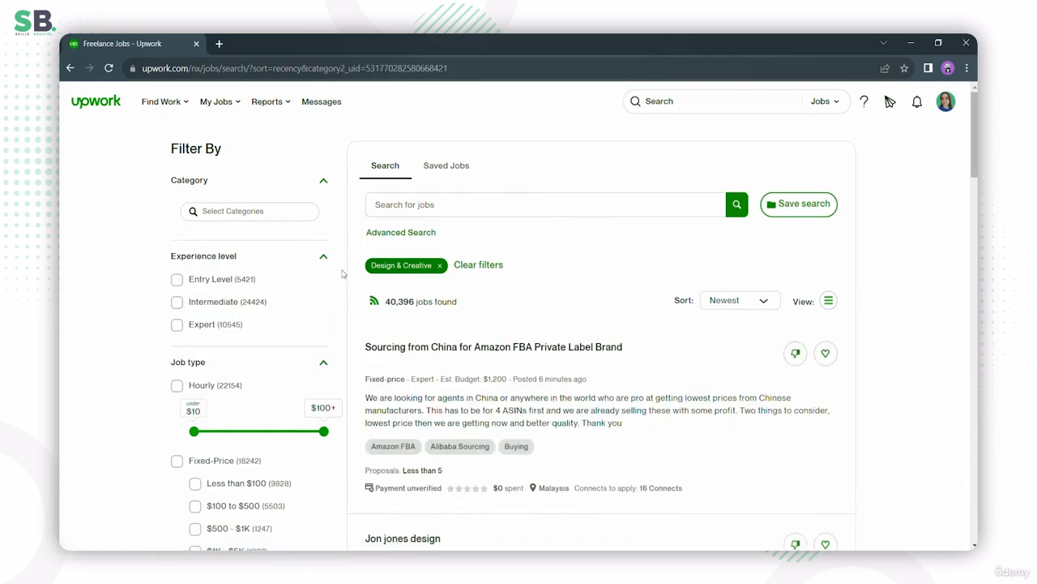
Step: Scroll through the 40,396 Design & Creative job listings
{"action": "scroll", "scroll_direction": "down", "scroll_amount": 3}
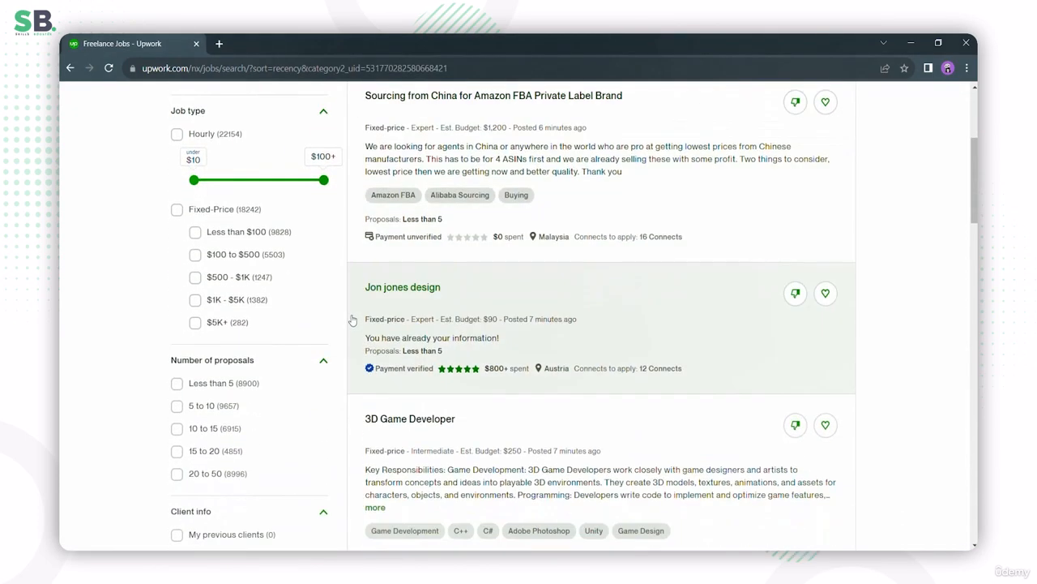
{"action": "scroll", "scroll_direction": "down", "scroll_amount": 3}
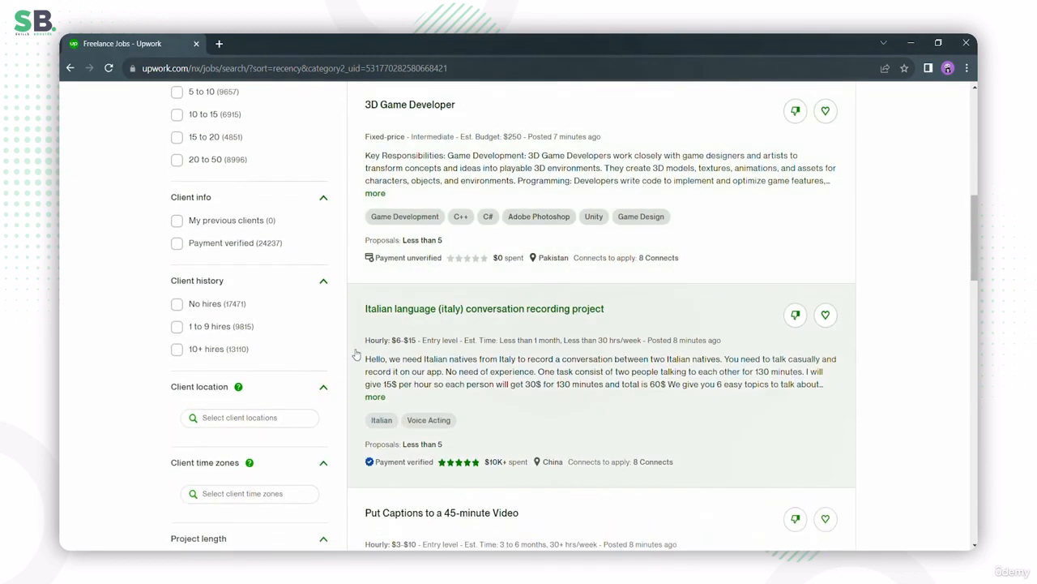
{"action": "scroll", "scroll_direction": "down", "scroll_amount": 3}
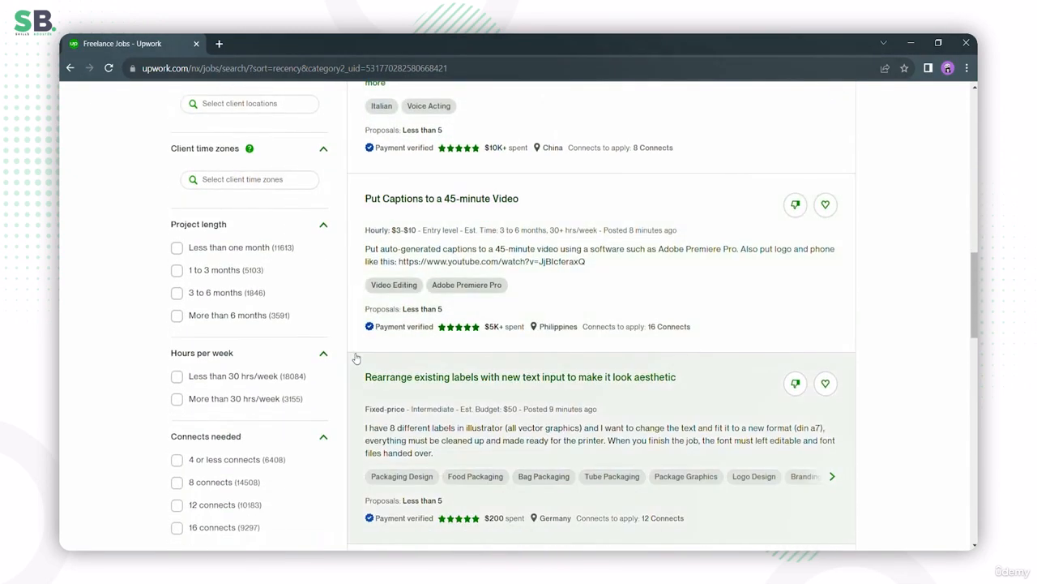
{"action": "scroll", "scroll_direction": "down", "scroll_amount": 3}
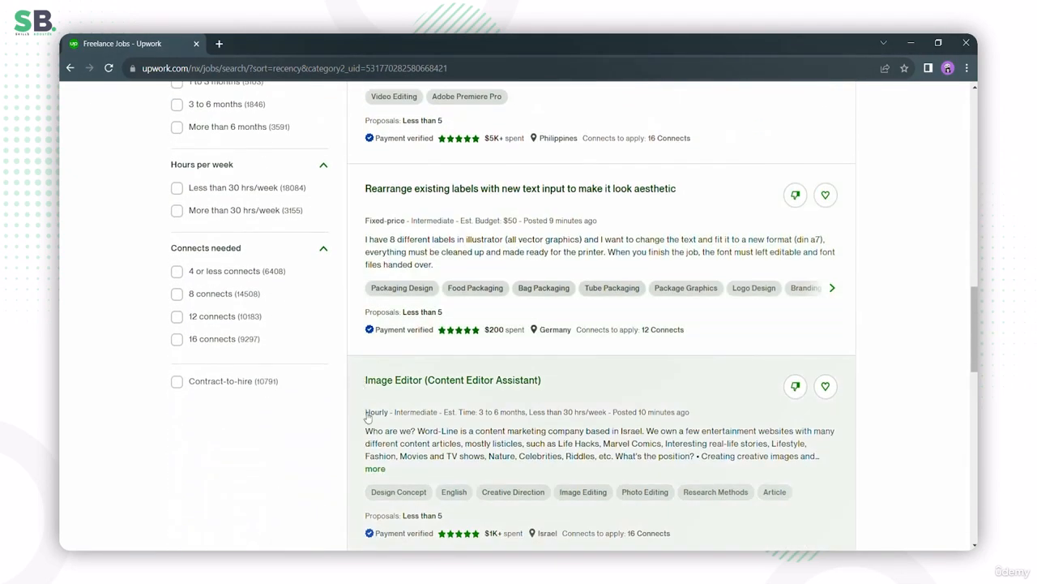
{"action": "scroll", "scroll_direction": "down", "scroll_amount": 3}
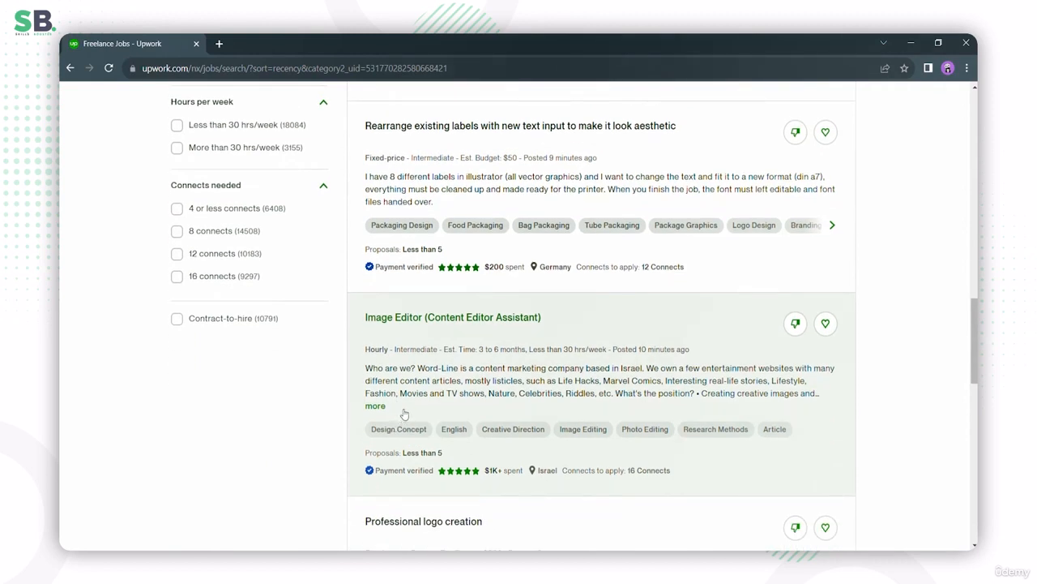
Step: Open the Image Editor (Content Editor Assistant) job and read its description, requirements and skills
{"action": "left_click", "coordinate": [452, 317]}
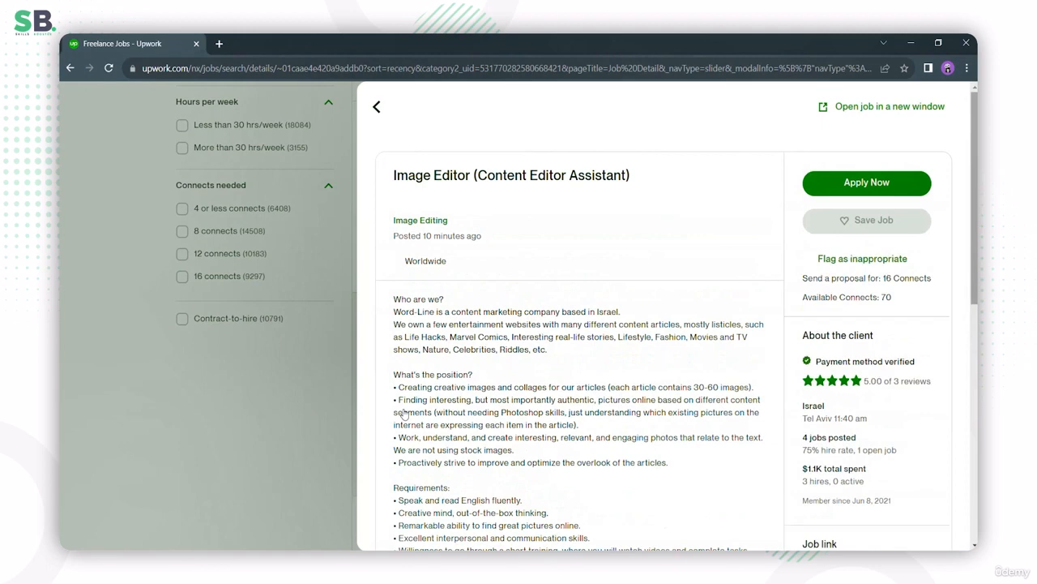
{"action": "scroll", "scroll_direction": "down", "scroll_amount": 3}
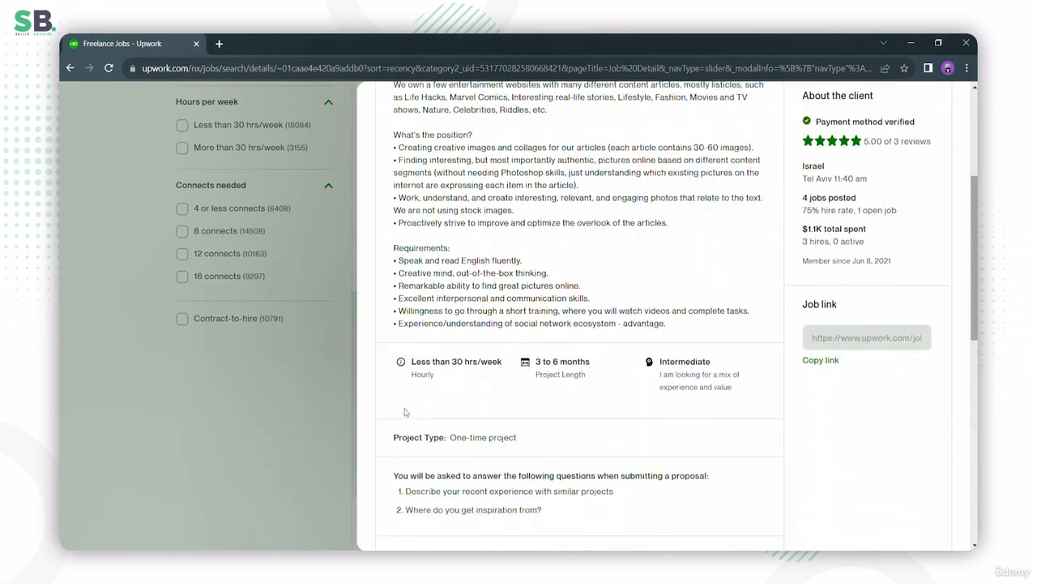
{"action": "scroll", "scroll_direction": "down", "scroll_amount": 3}
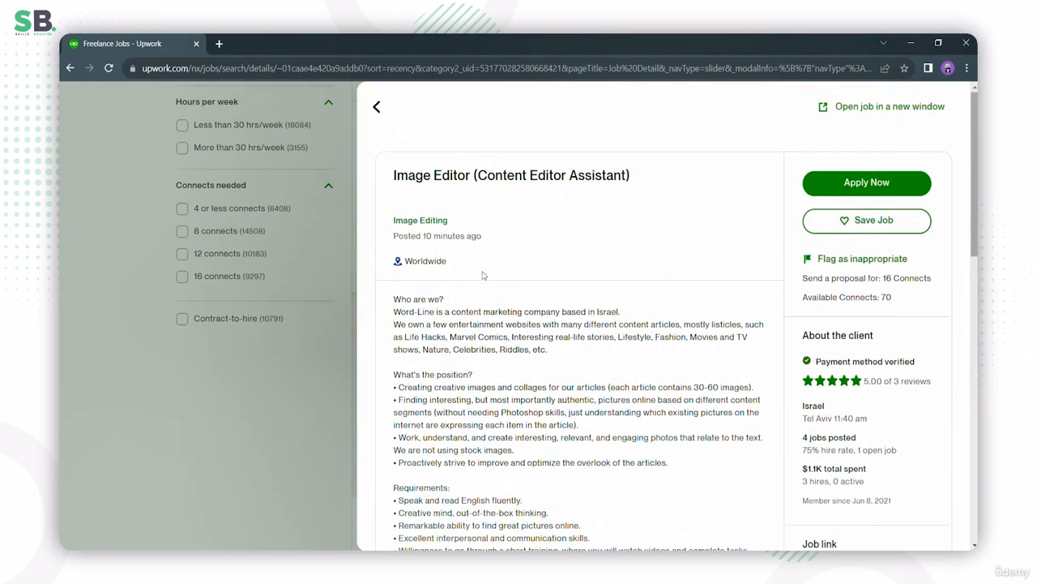
{"action": "mouse_move", "coordinate": [406, 195]}
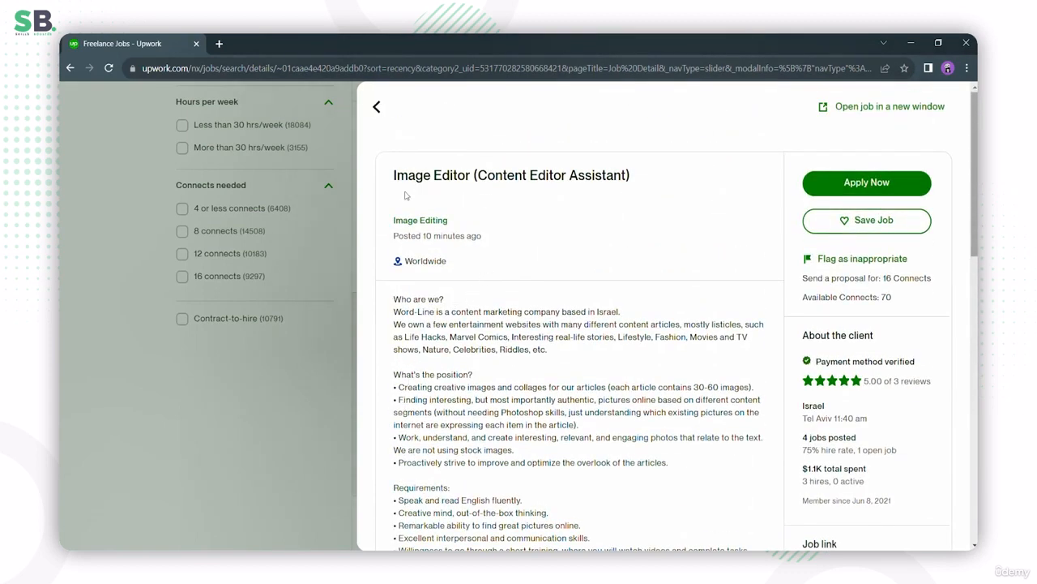
{"action": "mouse_move", "coordinate": [466, 223]}
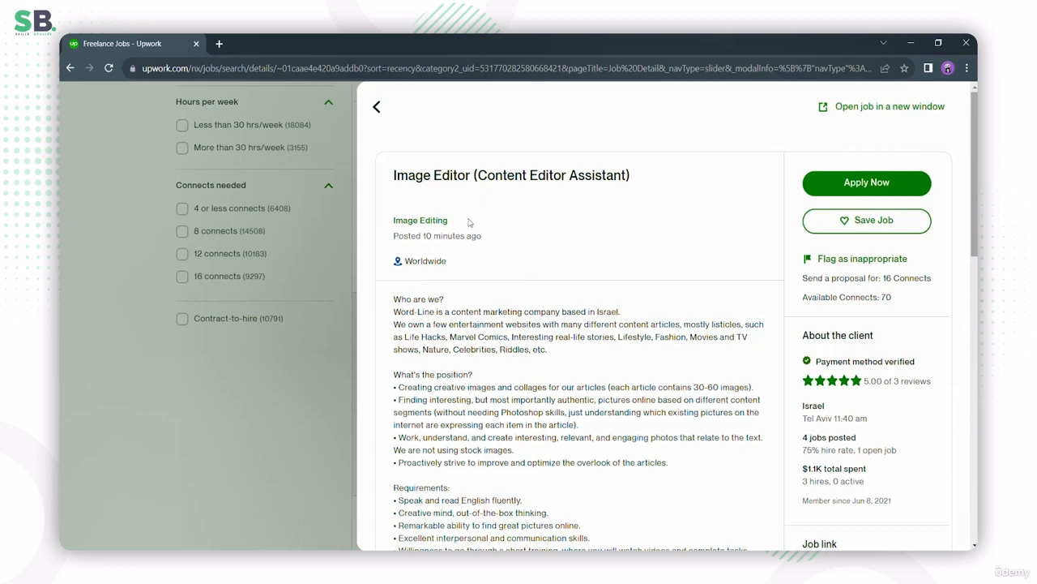
{"action": "scroll", "scroll_direction": "down", "scroll_amount": 3}
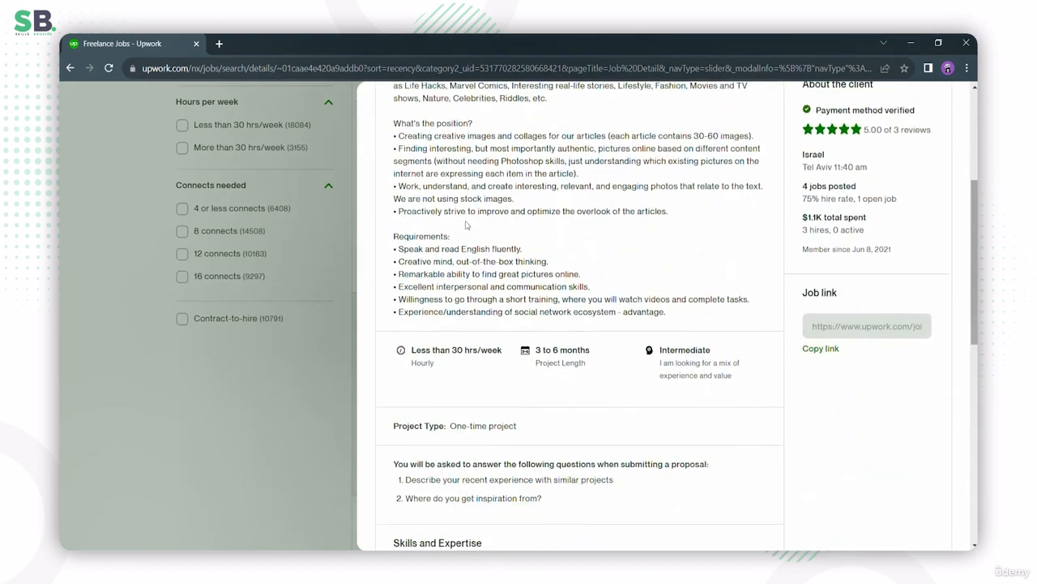
{"action": "scroll", "scroll_direction": "down", "scroll_amount": 3}
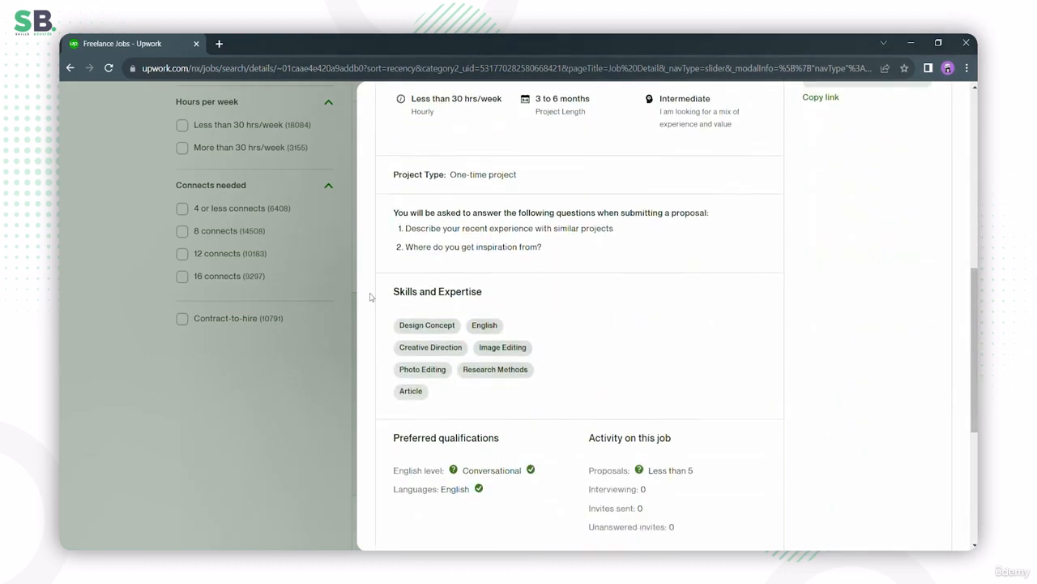
{"action": "mouse_move", "coordinate": [469, 283]}
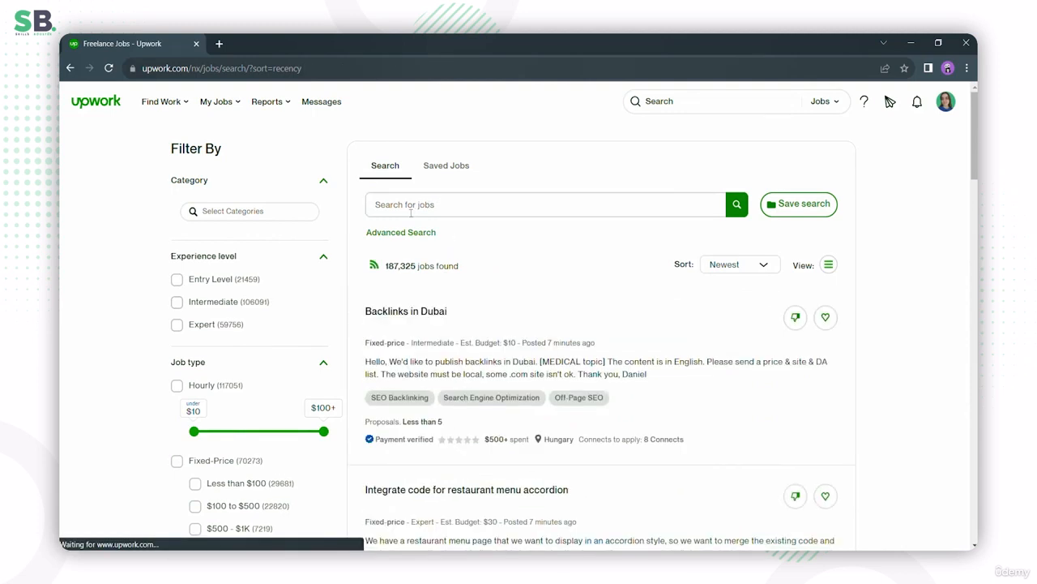
Step: Search jobs for the keyword 'logo design'
{"action": "left_click", "coordinate": [545, 204]}
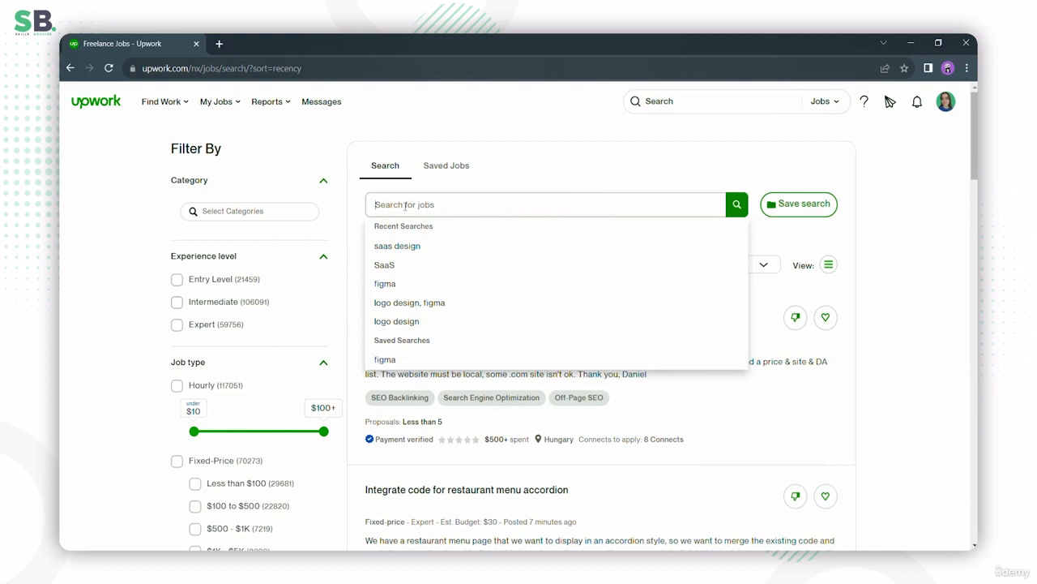
{"action": "type", "text": "logo design"}
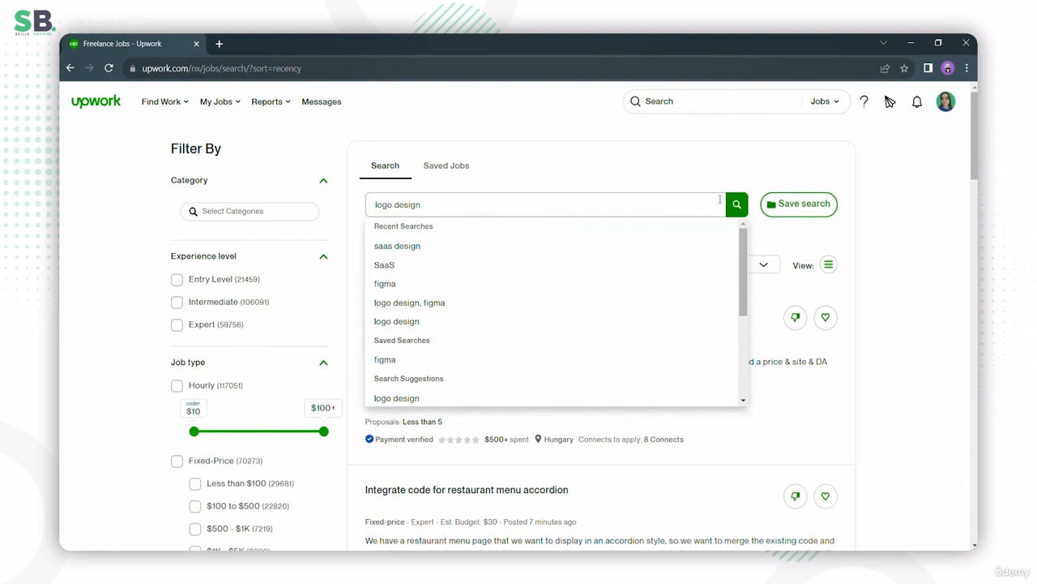
{"action": "left_click", "coordinate": [736, 203]}
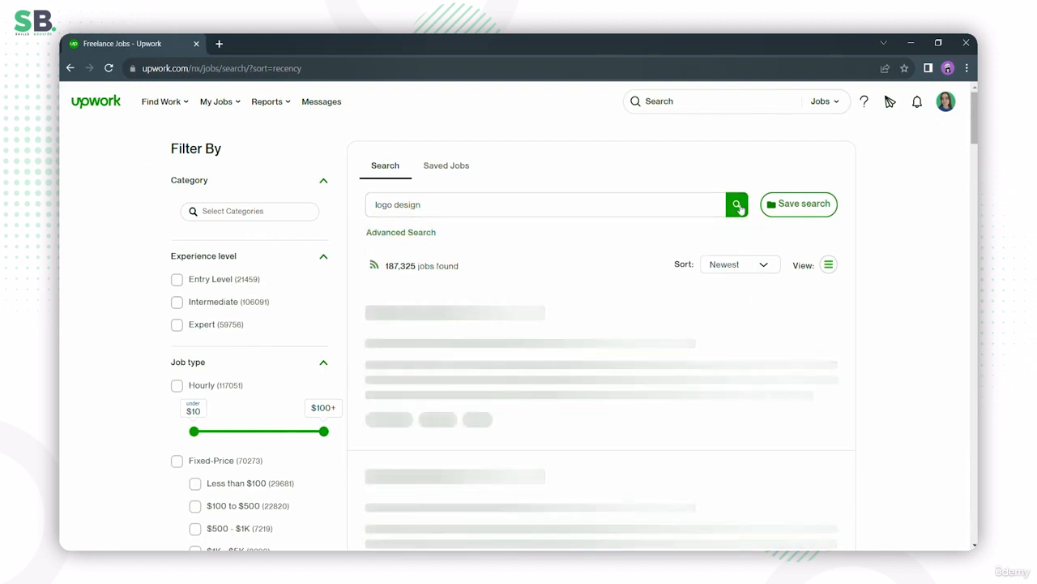
{"action": "left_click", "coordinate": [736, 204]}
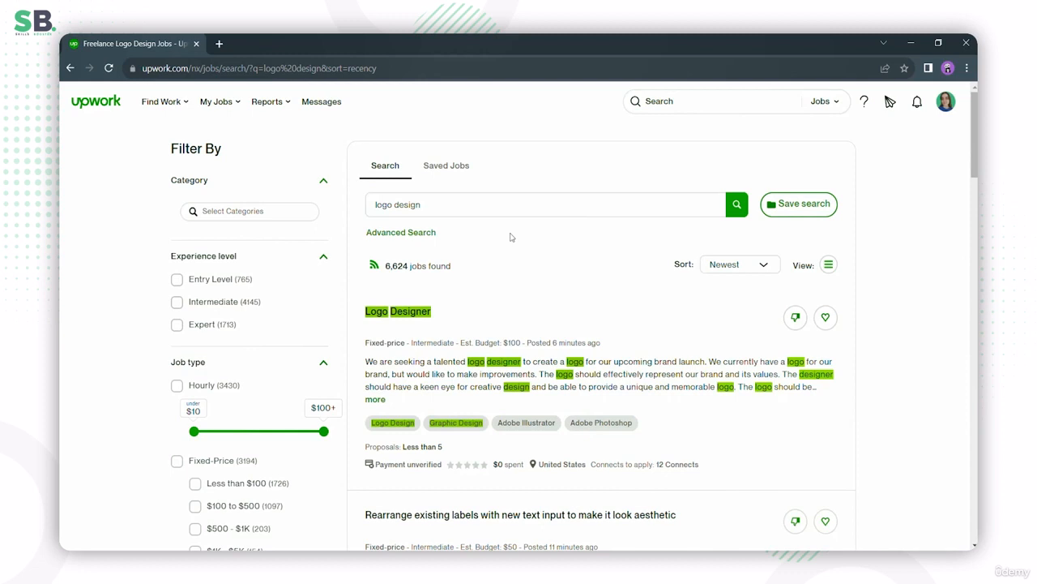
{"action": "mouse_move", "coordinate": [505, 236]}
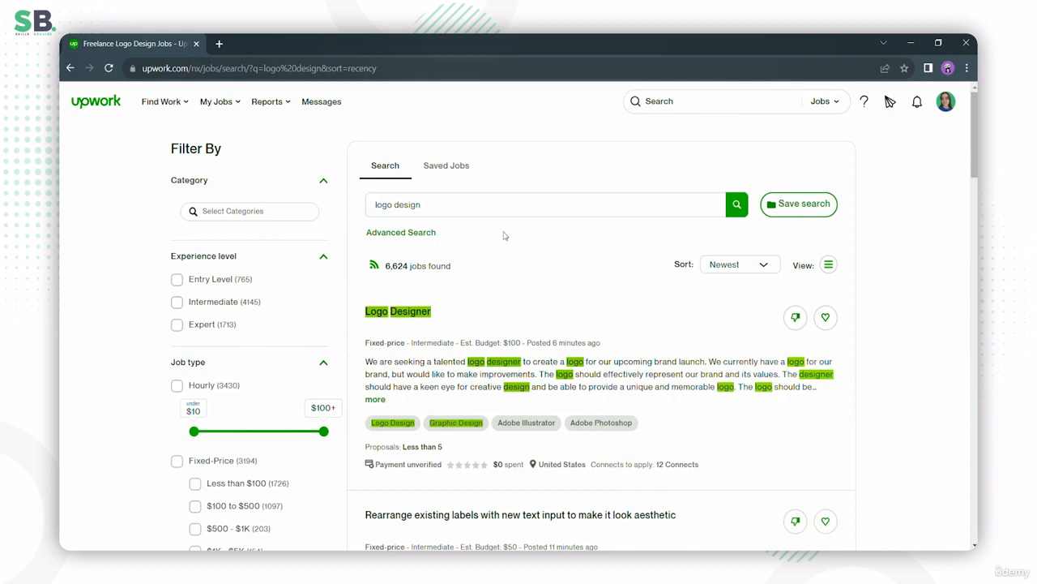
{"action": "left_click", "coordinate": [459, 204]}
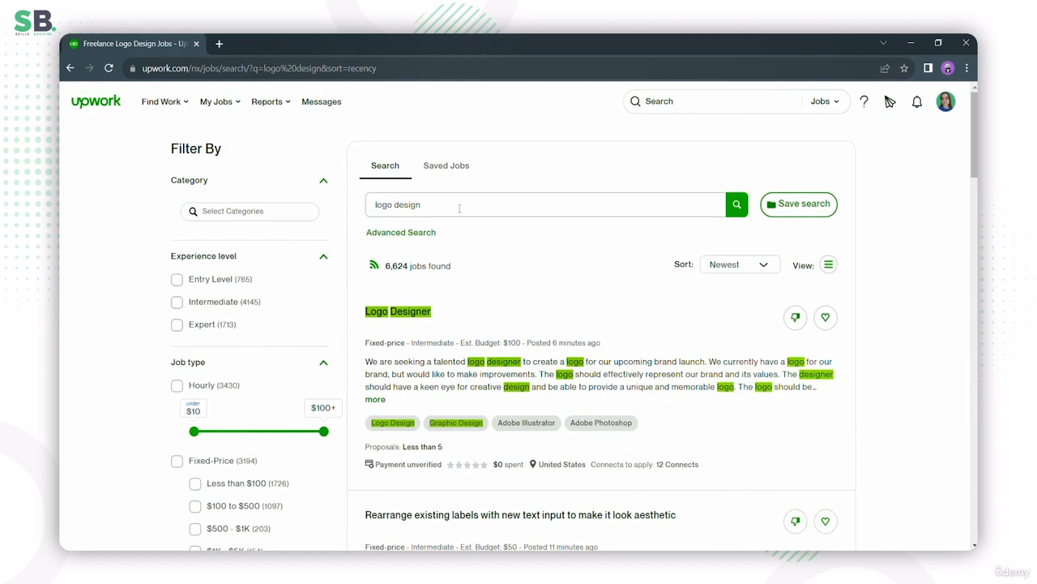
Step: Extend the search query to 'logo design, figma' and search again
{"action": "left_click", "coordinate": [545, 204]}
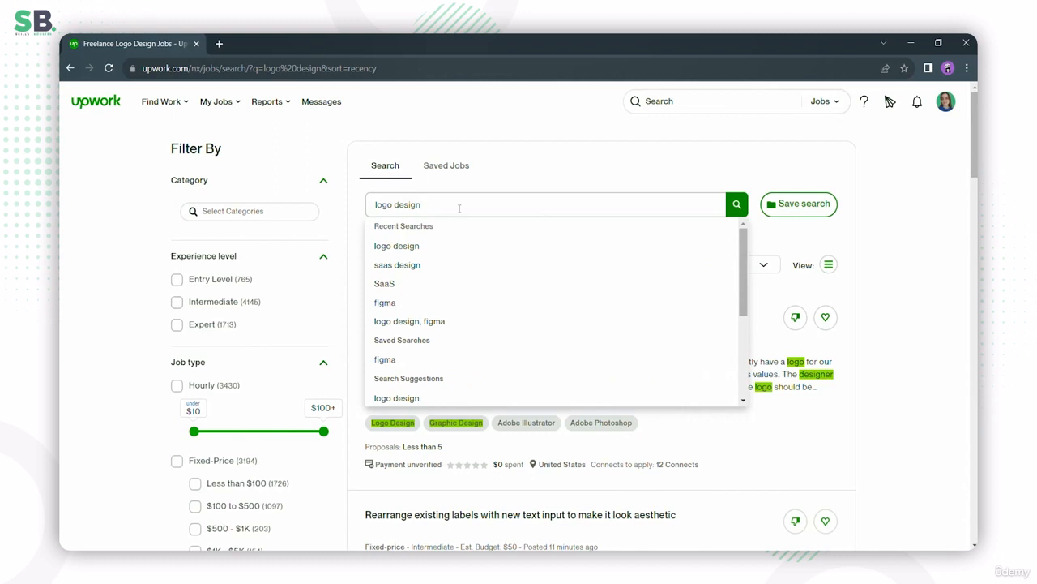
{"action": "type", "text": ", figma"}
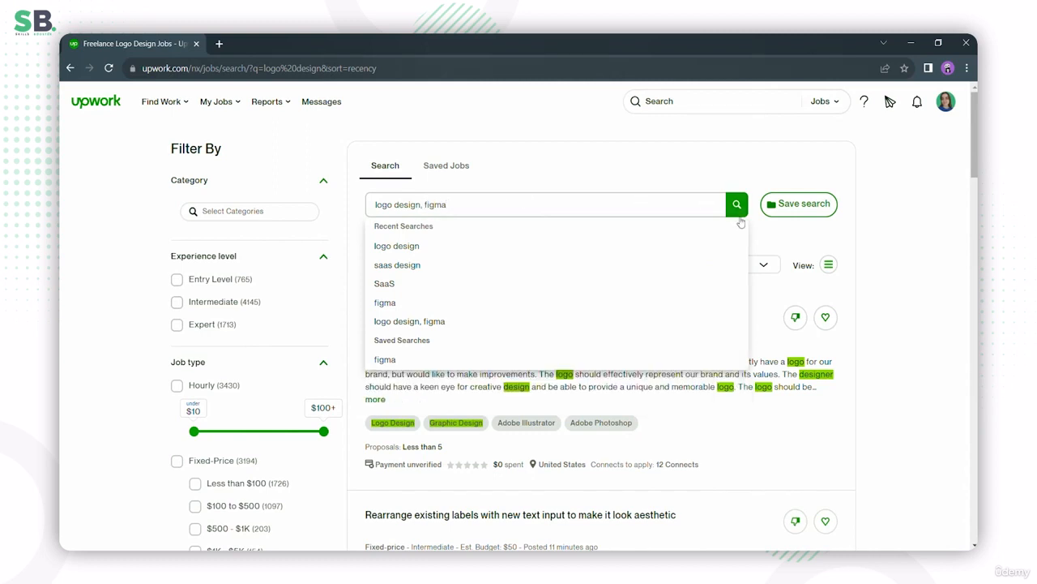
{"action": "left_click", "coordinate": [736, 204]}
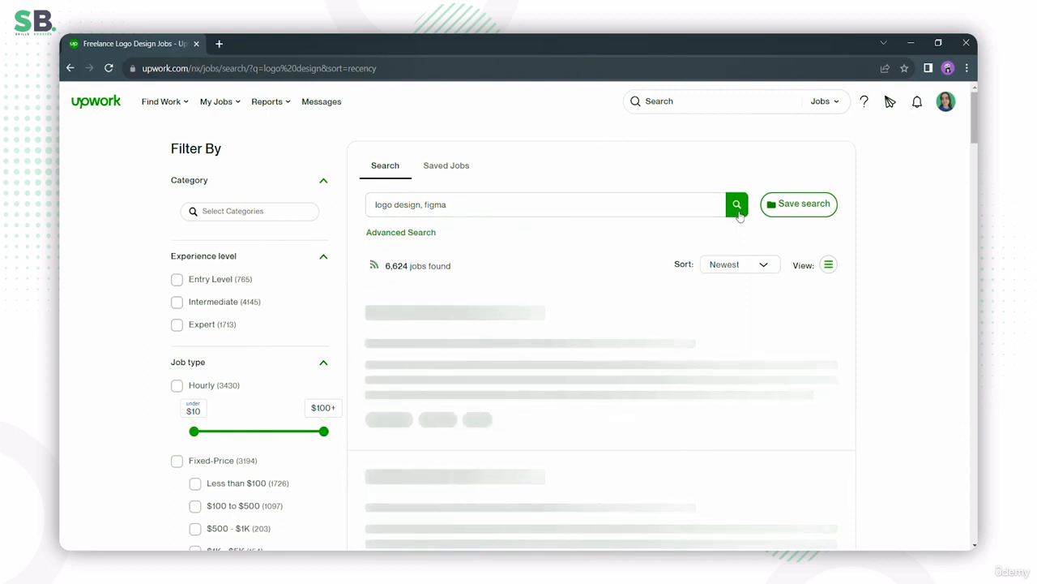
{"action": "left_click", "coordinate": [736, 204]}
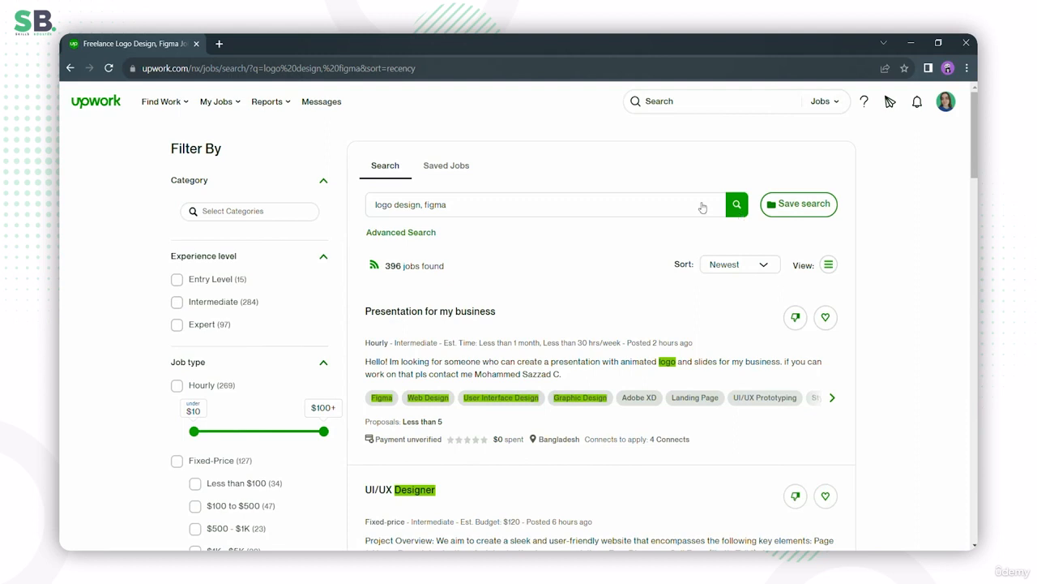
Step: Remove 'logo design' from the query to search Figma jobs alone, 3,361 results
{"action": "double_click", "coordinate": [398, 205]}
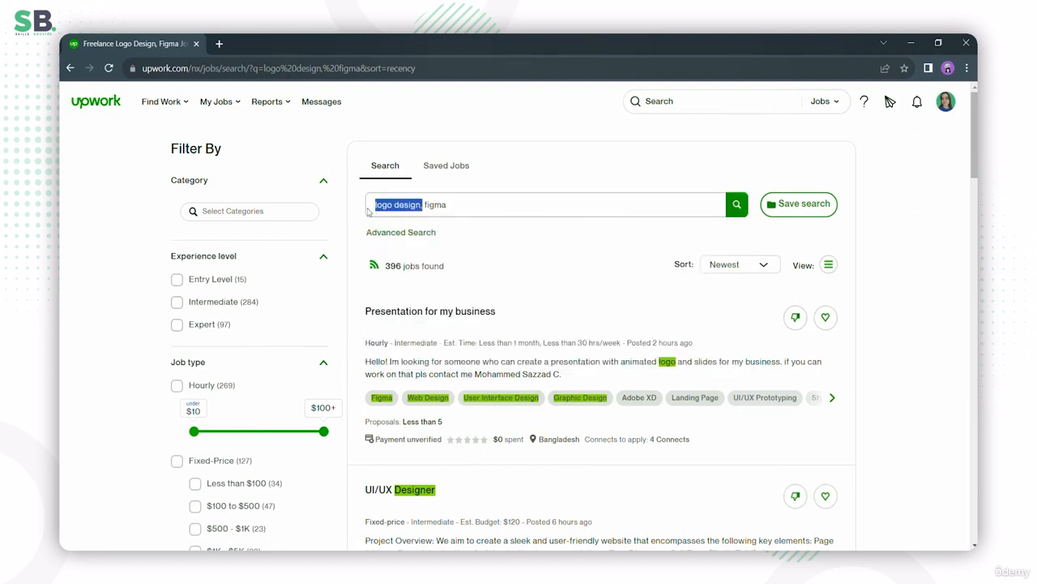
{"action": "left_click", "coordinate": [736, 203]}
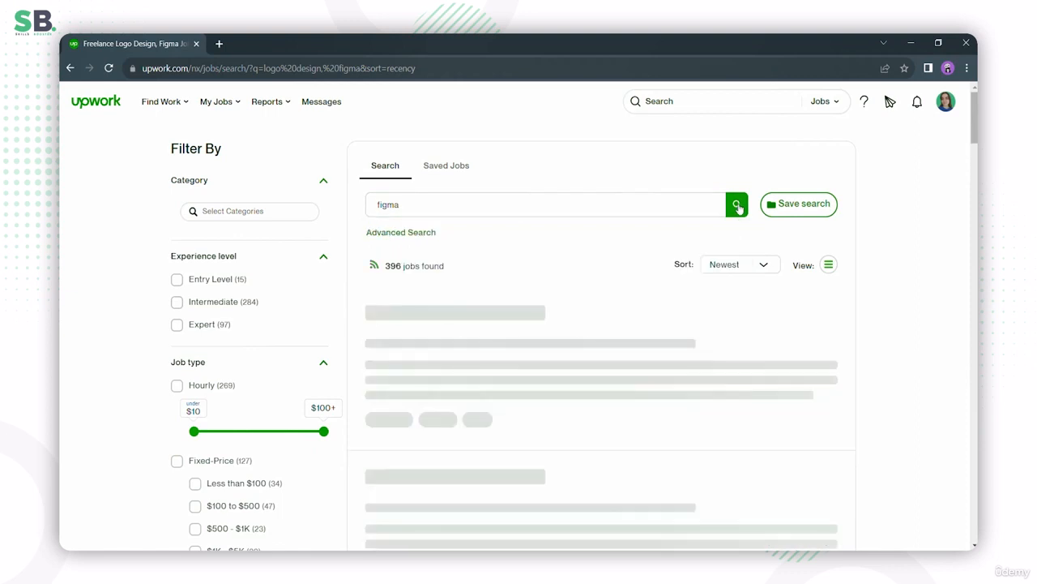
{"action": "left_click", "coordinate": [735, 205]}
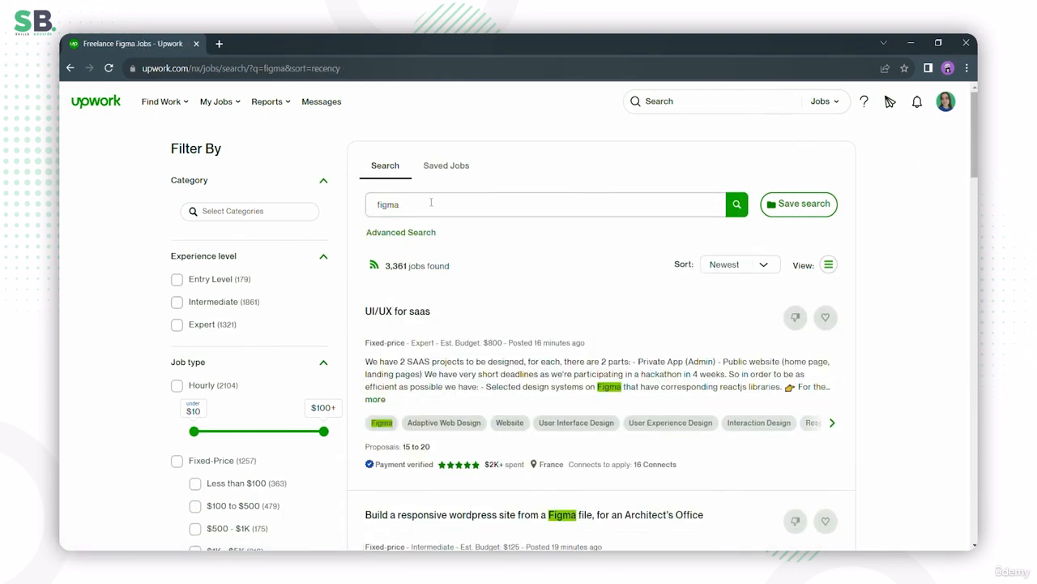
Step: Clear the search box and enter 'SaaS' as the new keyword
{"action": "left_click", "coordinate": [548, 203]}
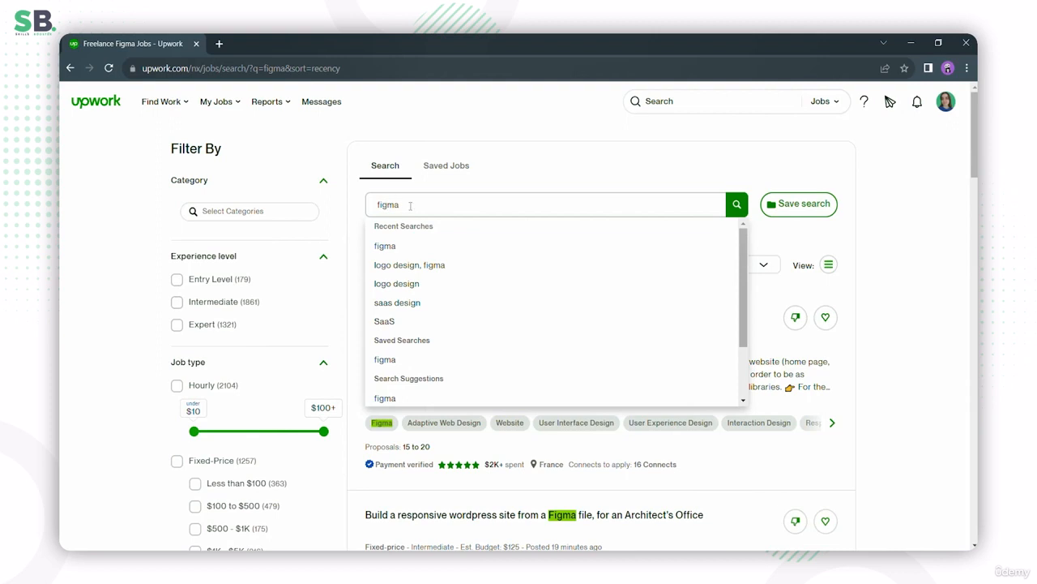
{"action": "key", "text": "Backspace"}
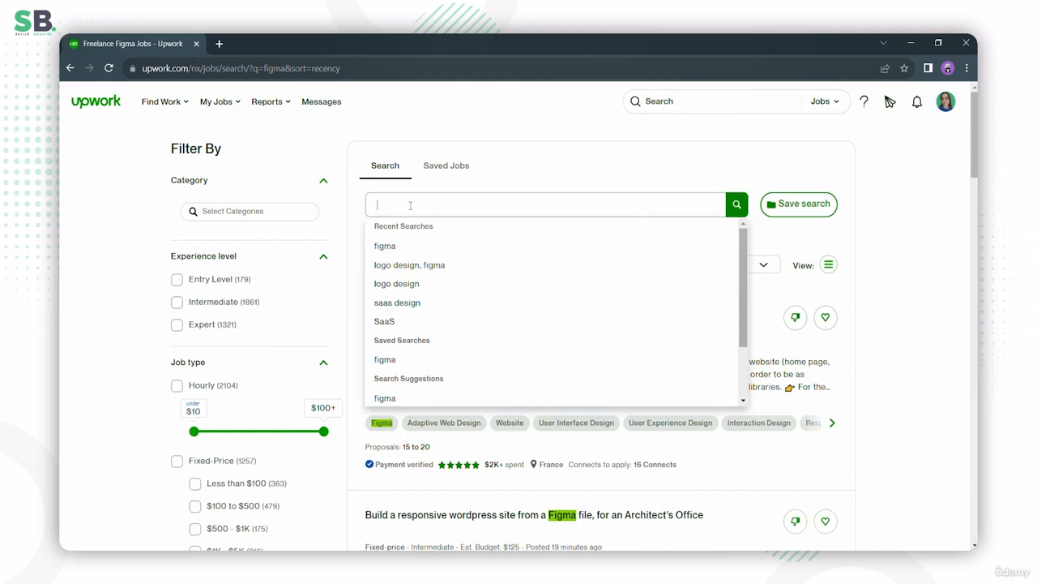
{"action": "type", "text": "S"}
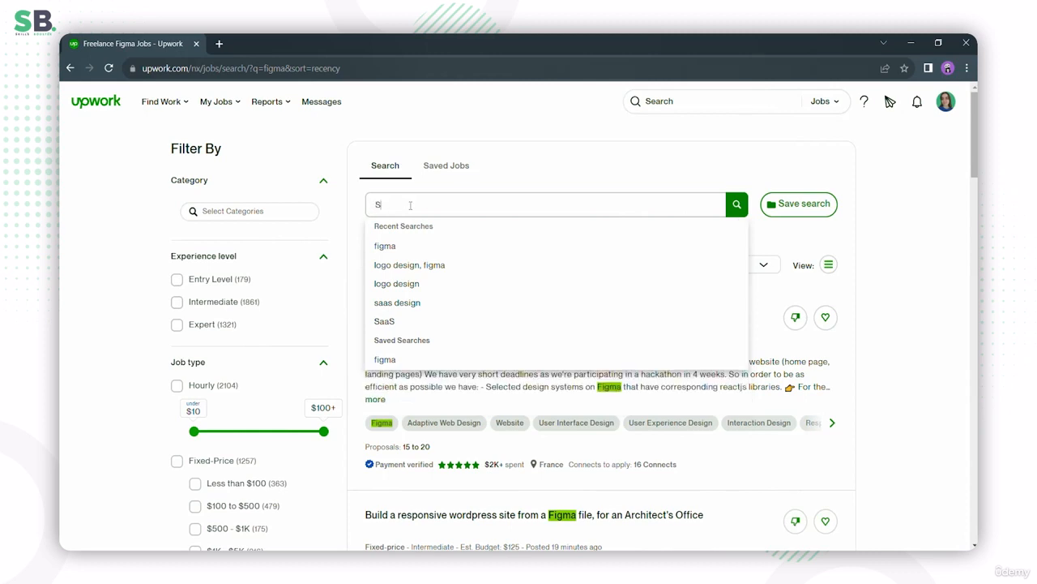
{"action": "type", "text": "aaS"}
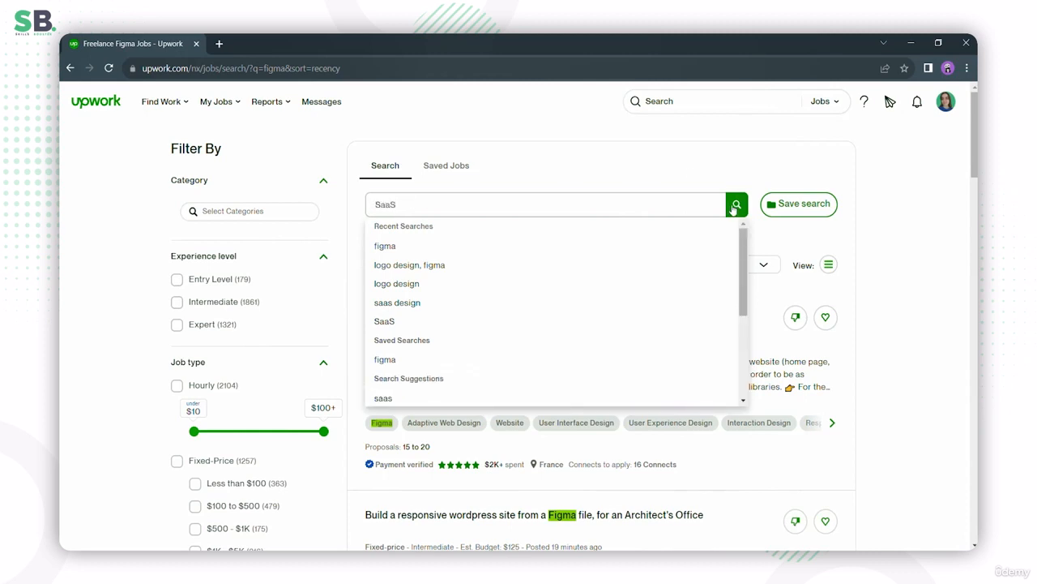
Step: Run the SaaS job search and scroll through the 2,610 results
{"action": "left_click", "coordinate": [736, 204]}
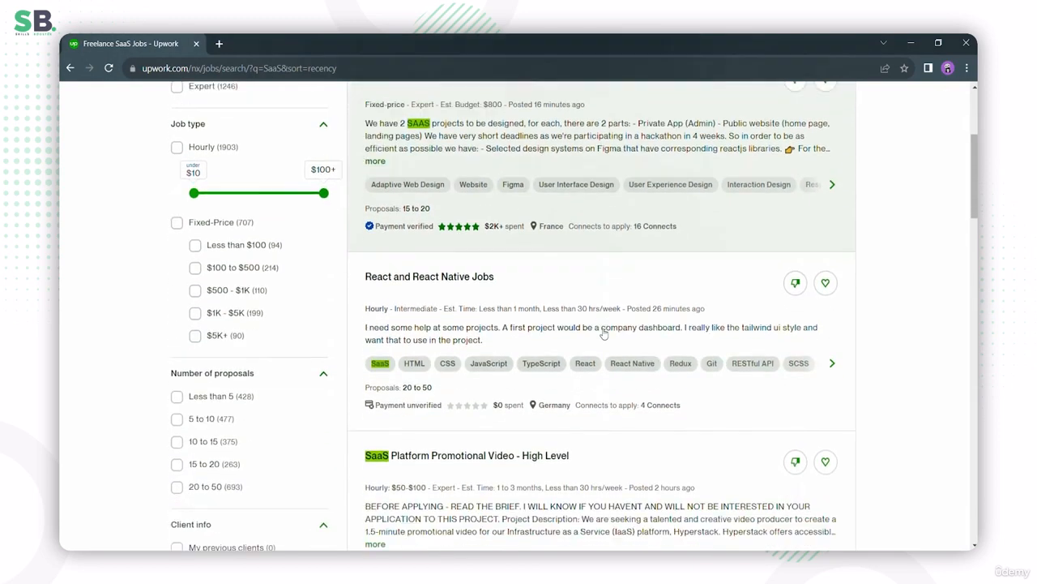
{"action": "scroll", "scroll_direction": "down", "scroll_amount": 3}
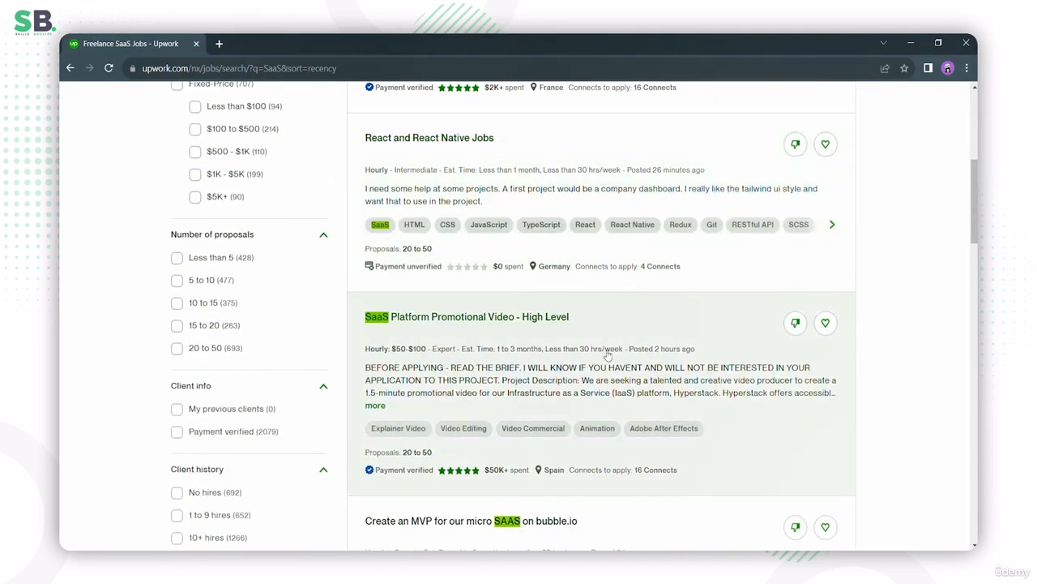
{"action": "scroll", "scroll_direction": "down", "scroll_amount": 3}
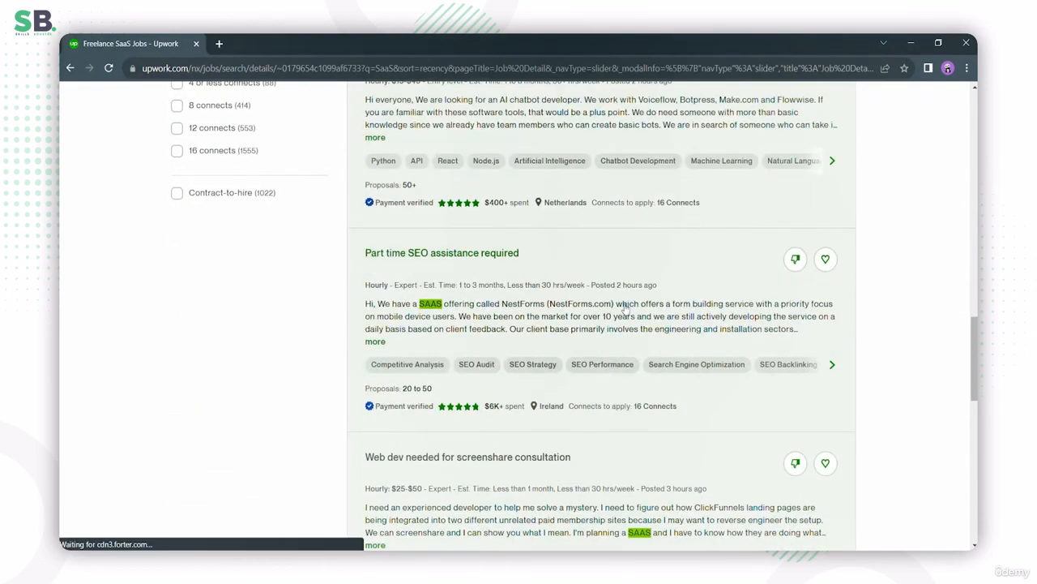
Step: Review the 'Part time SEO assistance required' job details, then return to the search box
{"action": "left_click", "coordinate": [441, 252]}
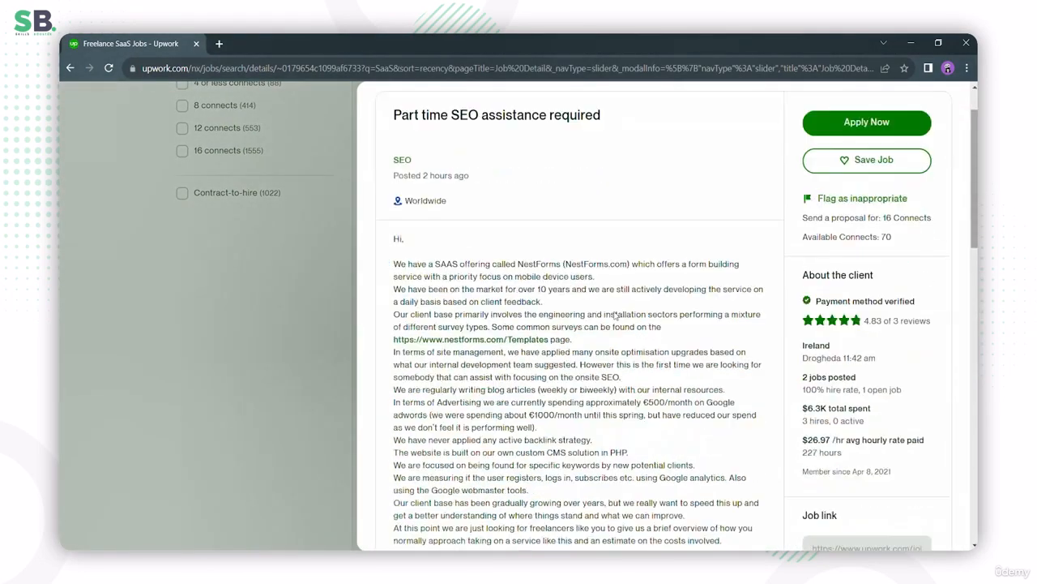
{"action": "scroll", "scroll_direction": "down", "scroll_amount": 3}
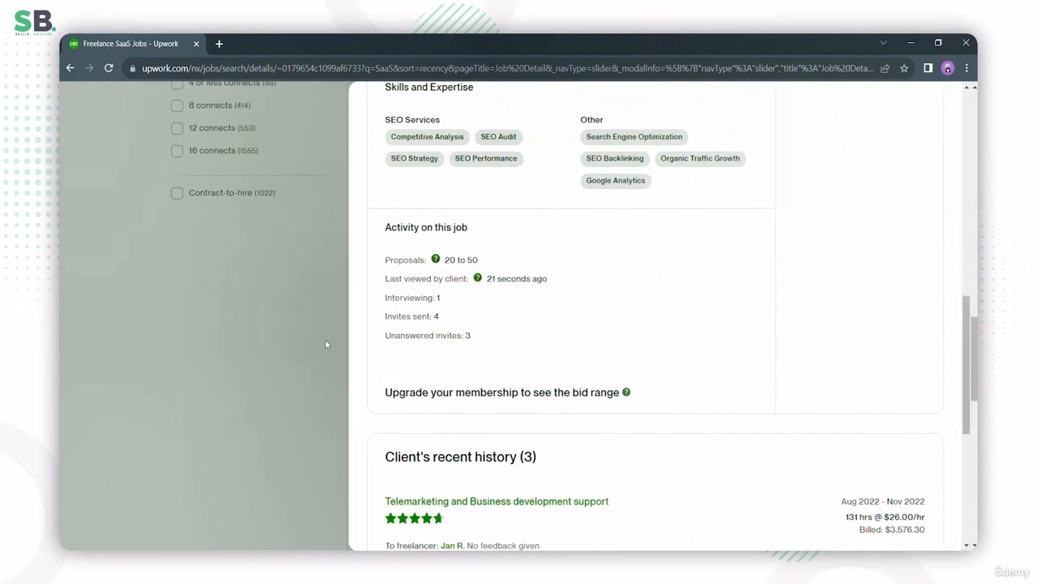
{"action": "left_click", "coordinate": [70, 68]}
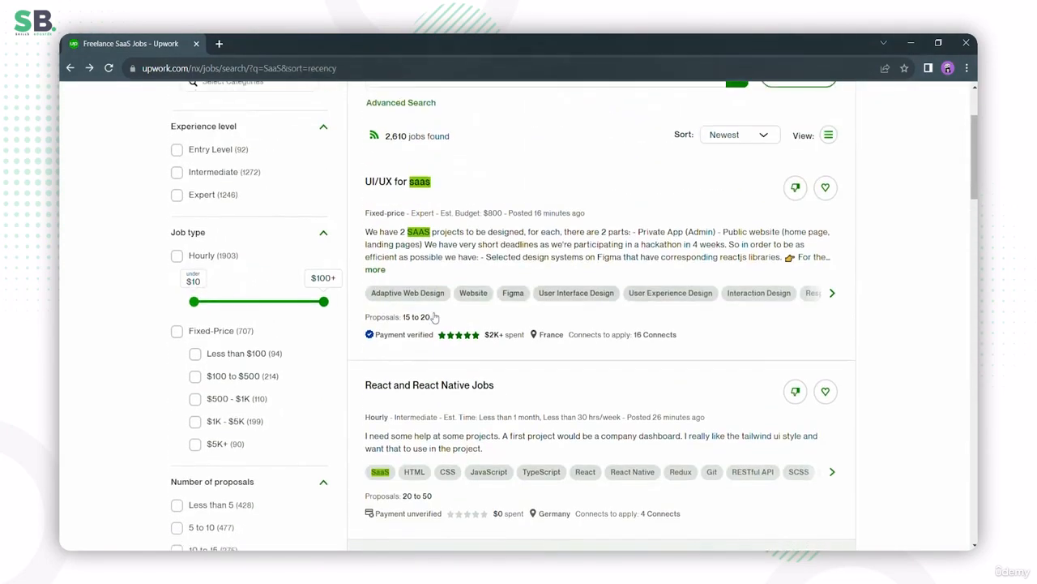
{"action": "left_click", "coordinate": [547, 204]}
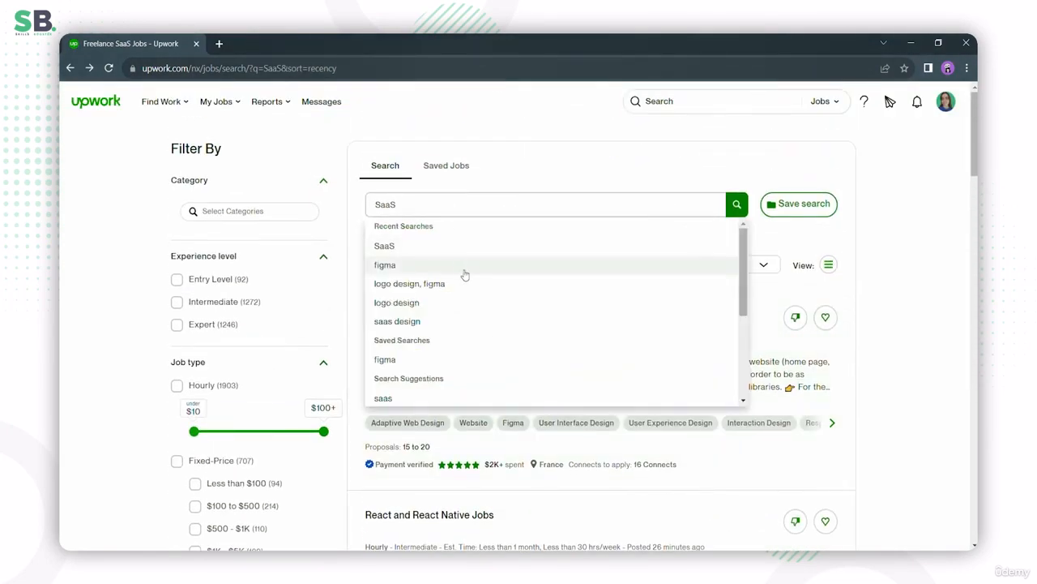